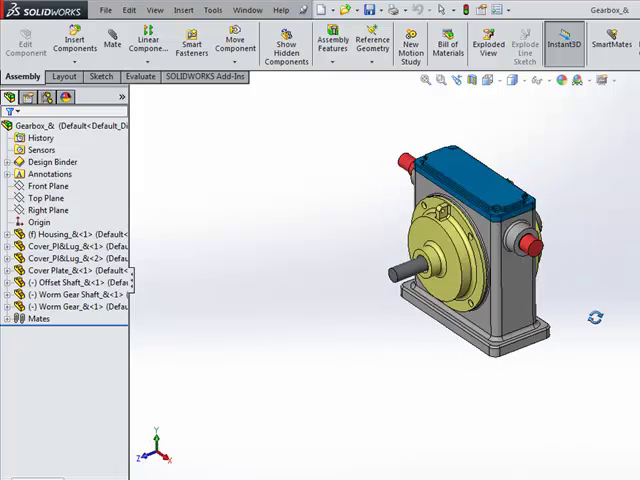
Make a drawing from the gearbox assembly, declining to open the existing same-named drawing
left_click(56, 232)
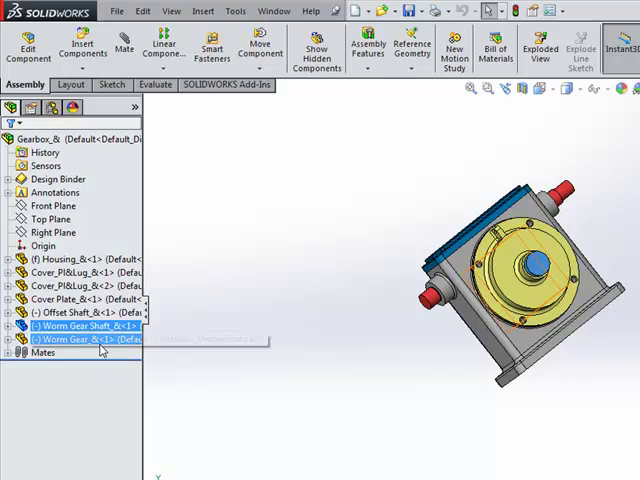
left_click(76, 338)
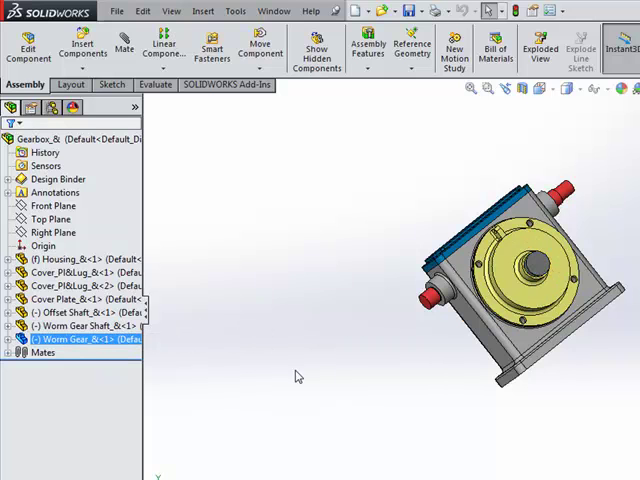
left_click(116, 12)
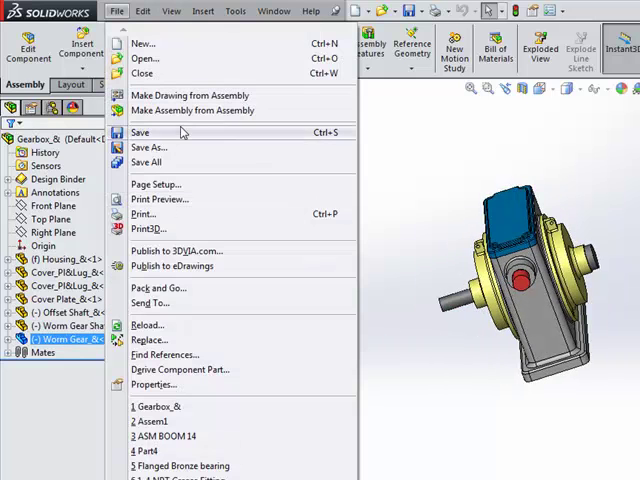
left_click(140, 132)
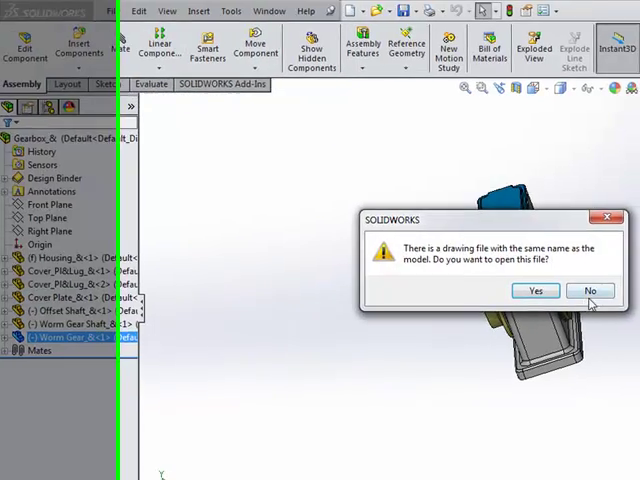
left_click(590, 290)
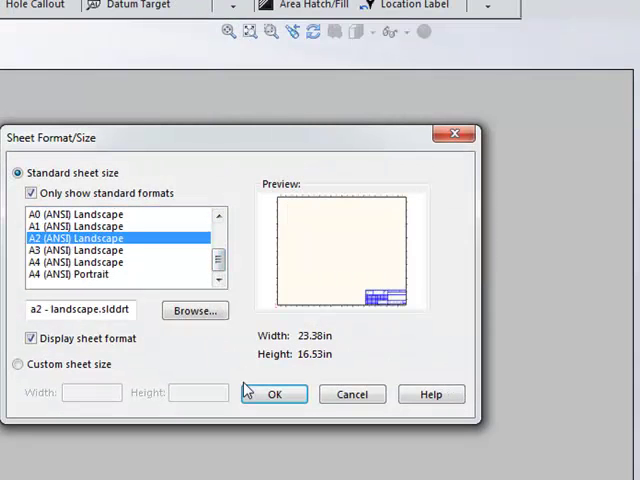
Confirm the A2 landscape sheet and place front, top, bottom, side and isometric views
left_click(274, 392)
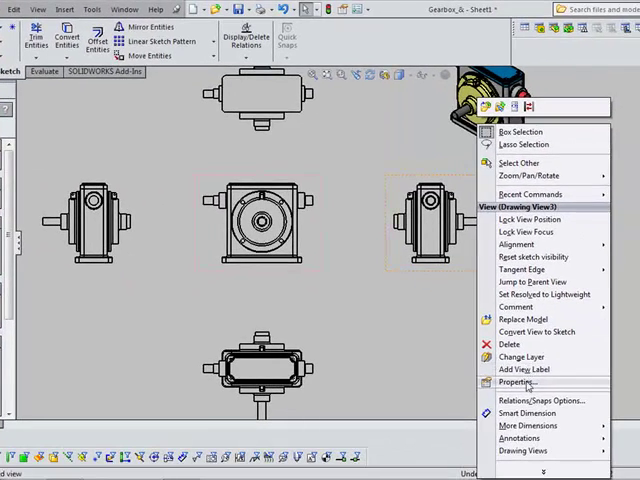
In the side view properties, list Worm Gear Shaft and both Cover_PillLug parts under Show Hidden Edges
left_click(516, 380)
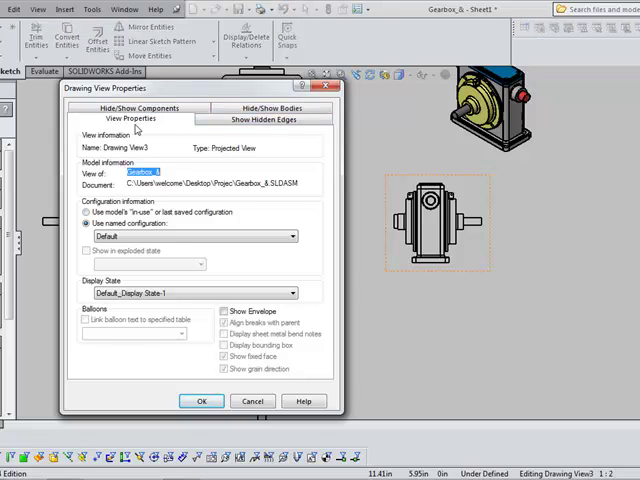
left_click(264, 120)
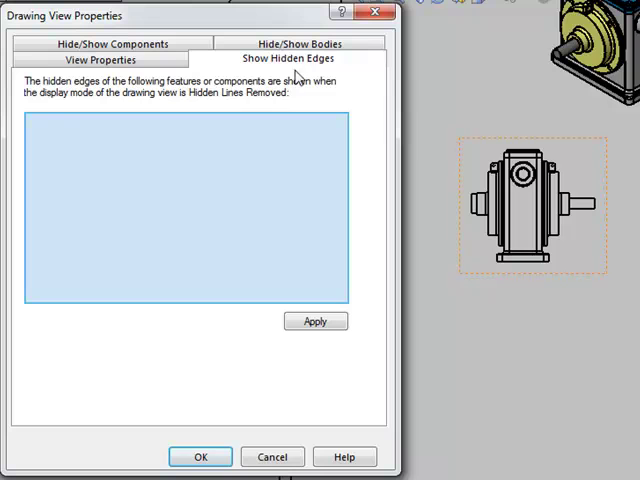
mouse_move(210, 92)
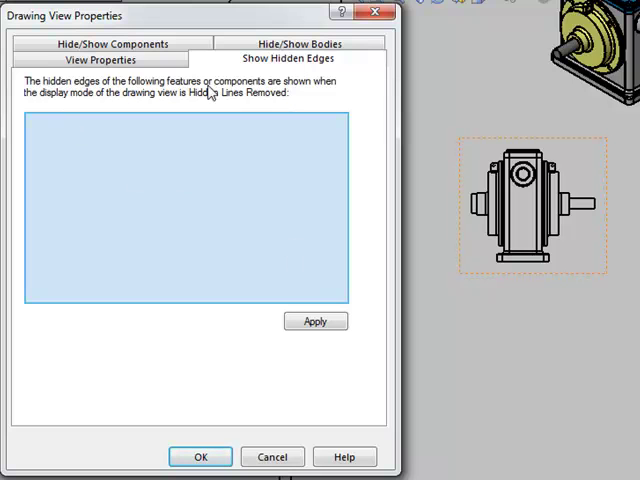
mouse_move(220, 112)
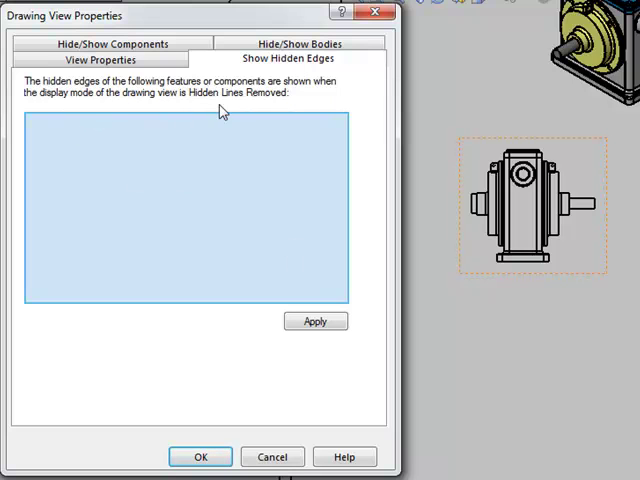
mouse_move(588, 210)
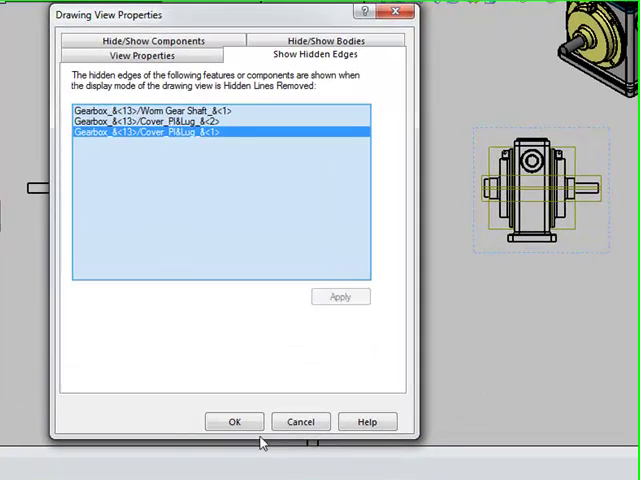
left_click(234, 420)
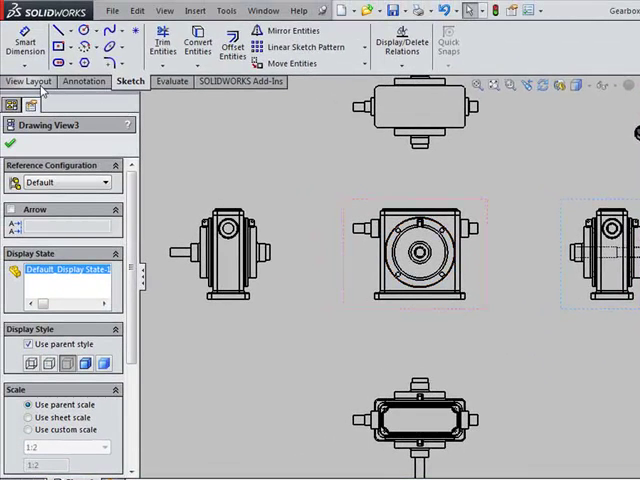
Create Detail View A as an enlarged circle around the shaft end
left_click(28, 80)
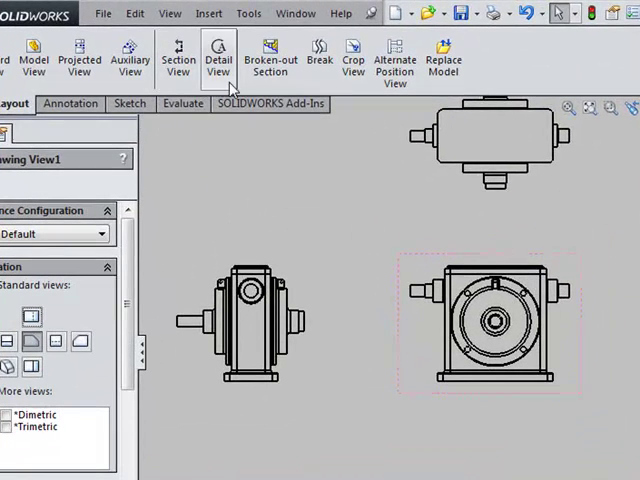
mouse_move(220, 56)
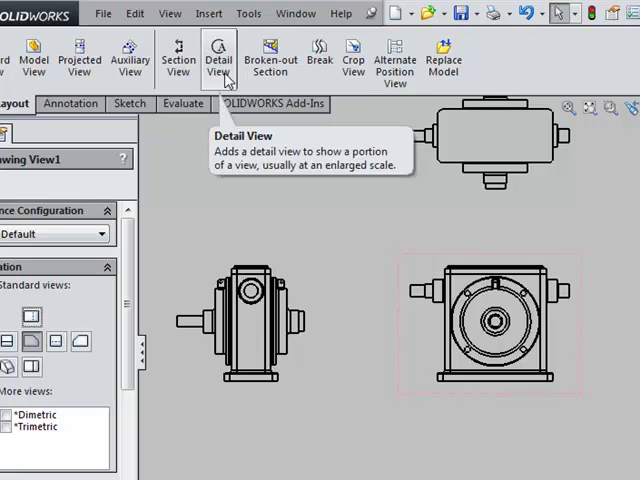
left_click(220, 56)
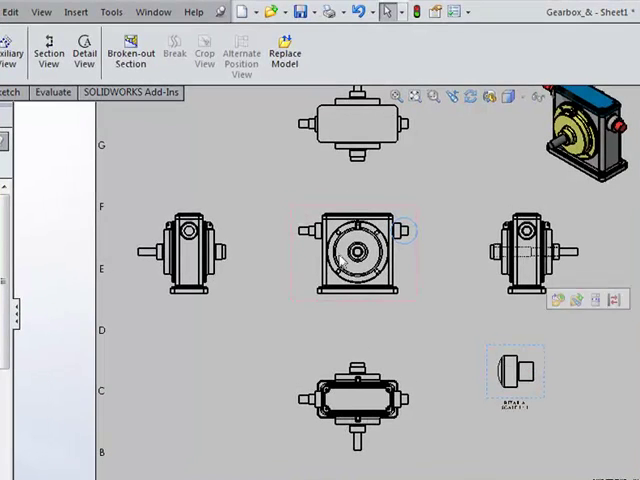
Create Section B-B across Detail A at 1:1 with auto hatching and fasteners excluded
left_click(516, 376)
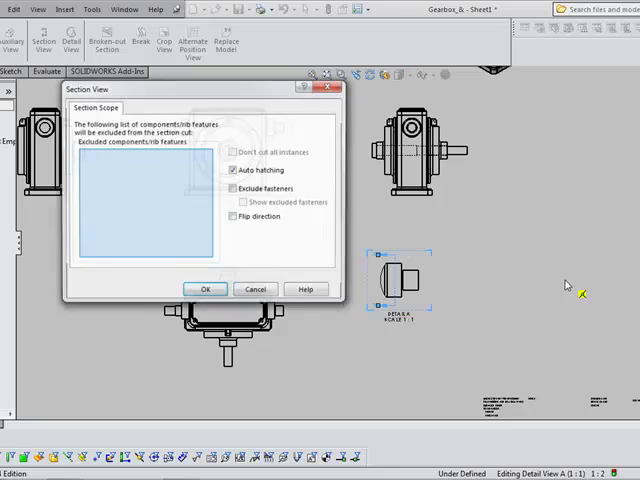
left_click(204, 288)
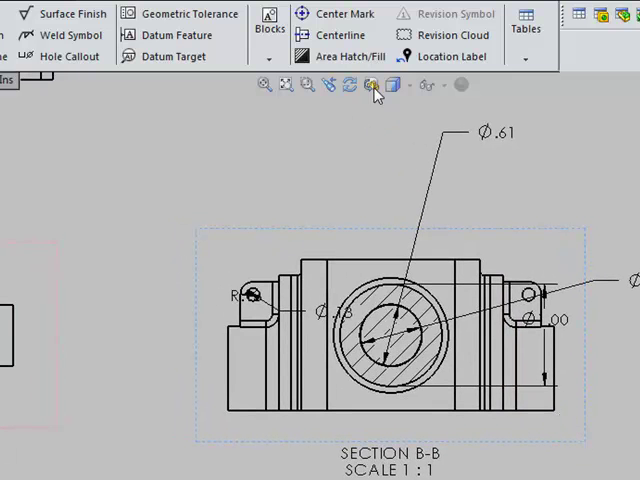
Use 3D Drawing View mode to pan the housing into a better position within the view
left_click(372, 84)
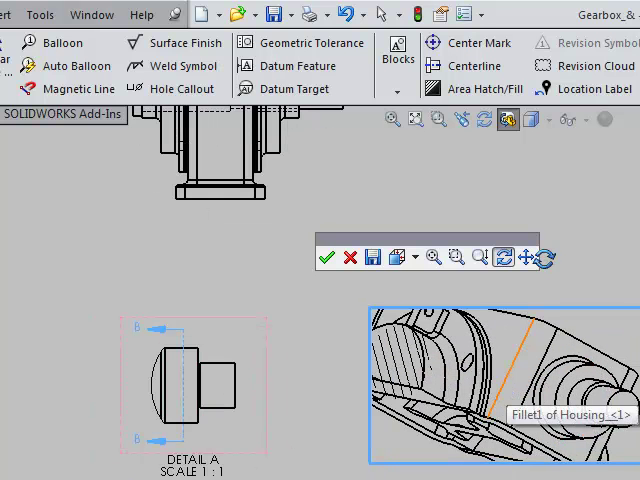
mouse_move(528, 256)
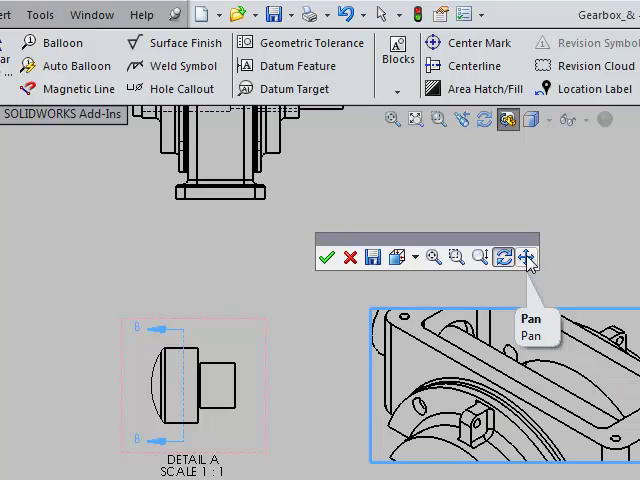
left_click(524, 256)
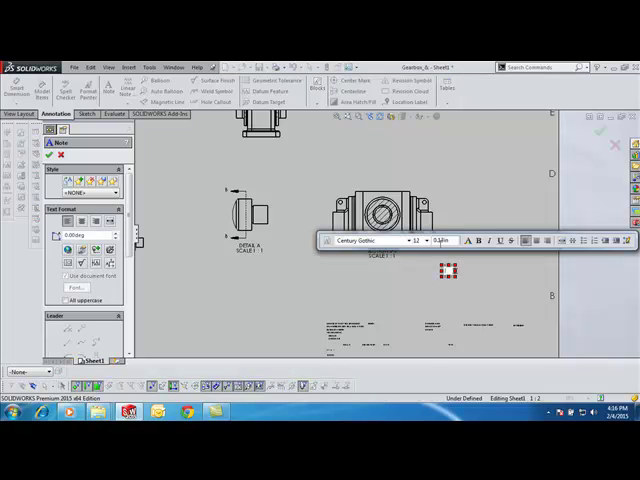
Place an 18-point Century Gothic note reading "solidworks - gear box" below Section B-B
left_click(420, 240)
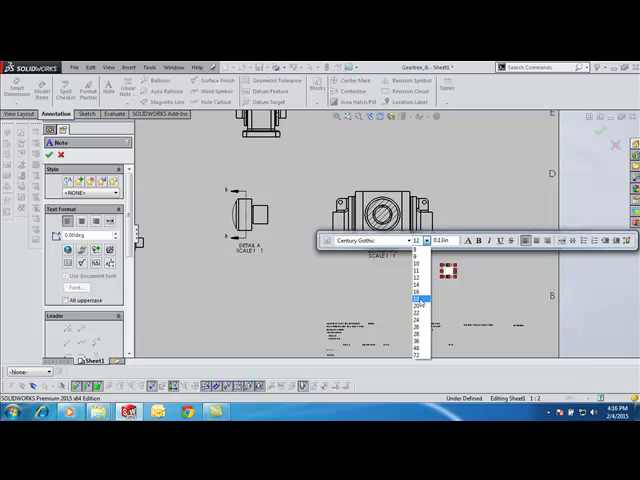
left_click(418, 300)
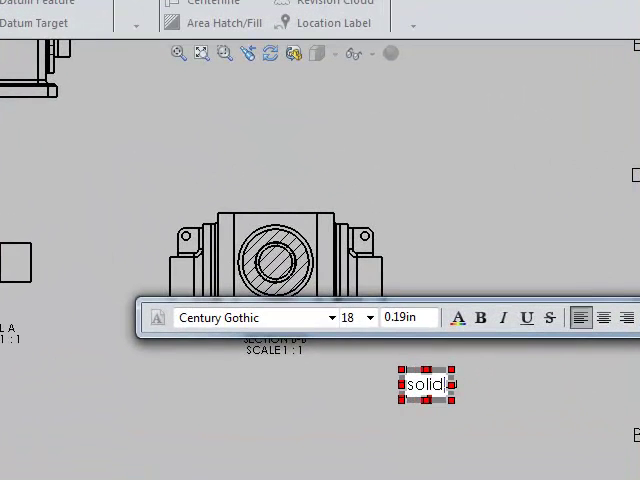
type("works")
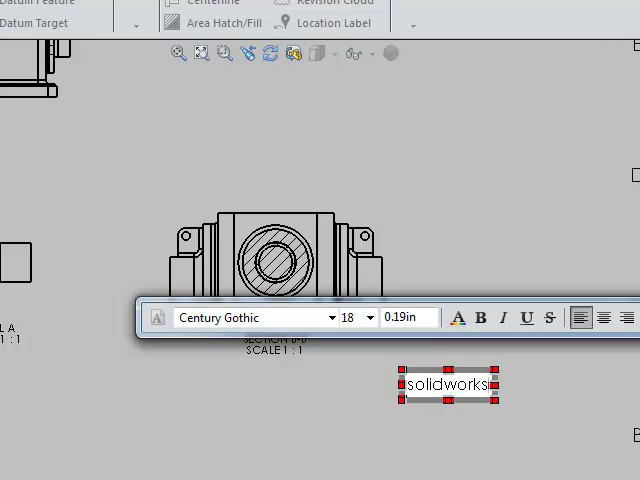
type("-")
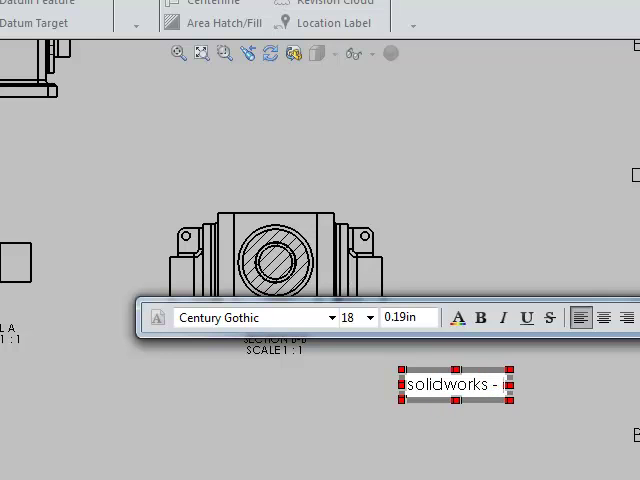
type("gear box")
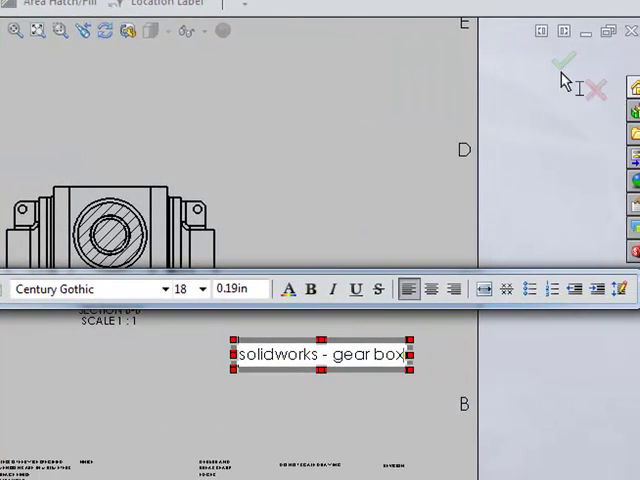
left_click(562, 64)
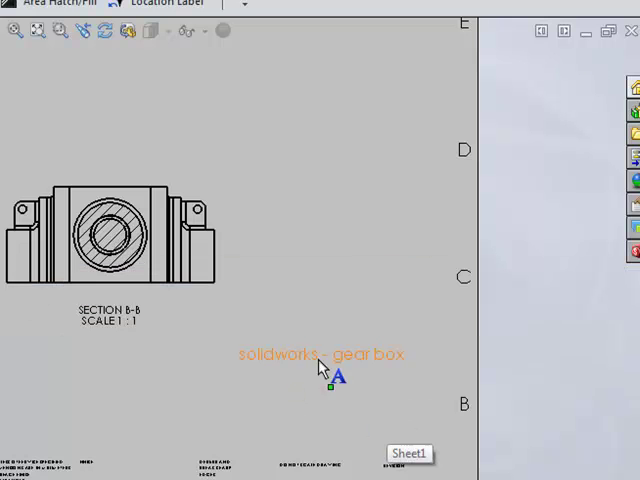